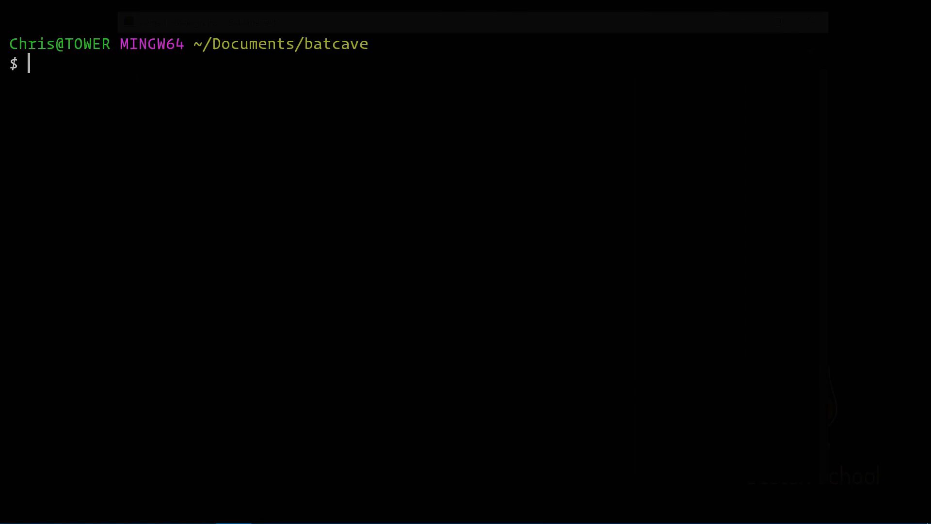
Run 'laravel new templating-app' and let it install dependencies and generate the key
type("laravel new templating-app")
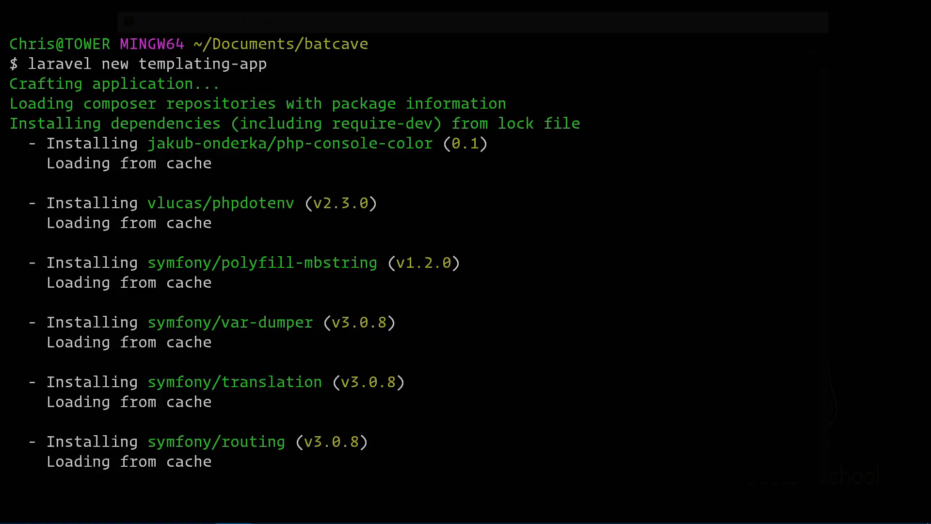
scroll("down", 3)
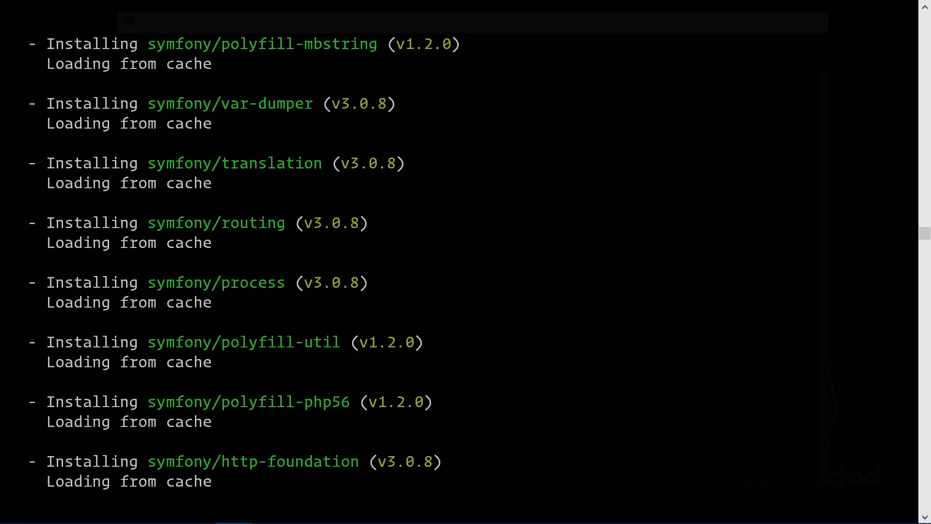
scroll("down", 3)
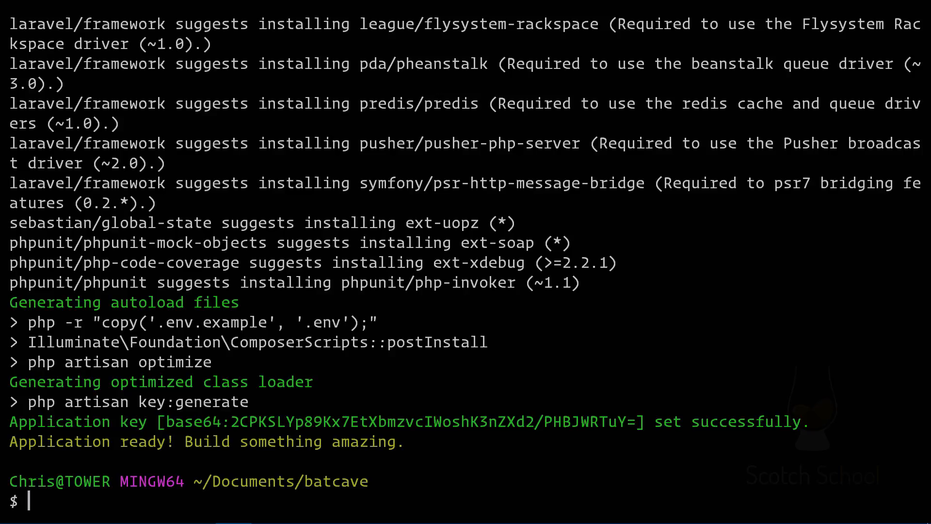
Open templating-app with subl.exe and jump to routes.php via the 'approutes' quick-open search
type("subl.exe")
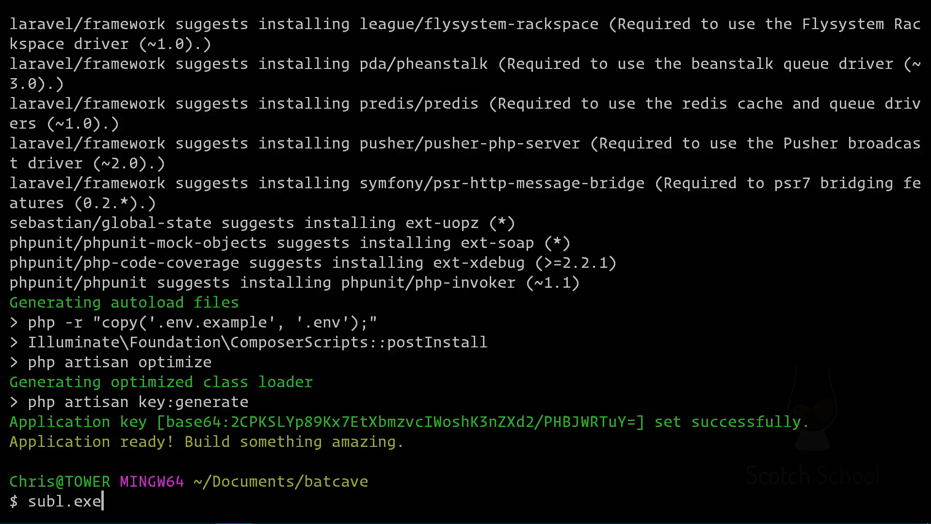
key("Enter")
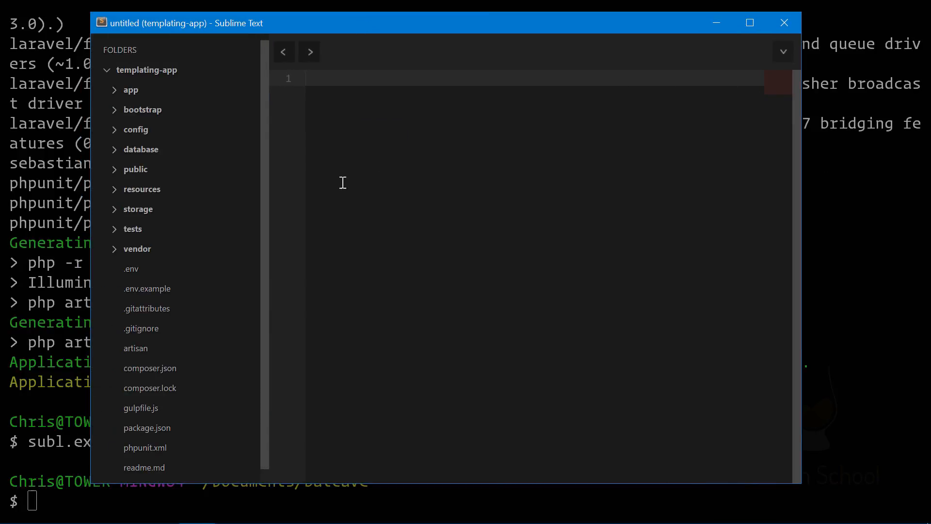
mouse_move(152, 93)
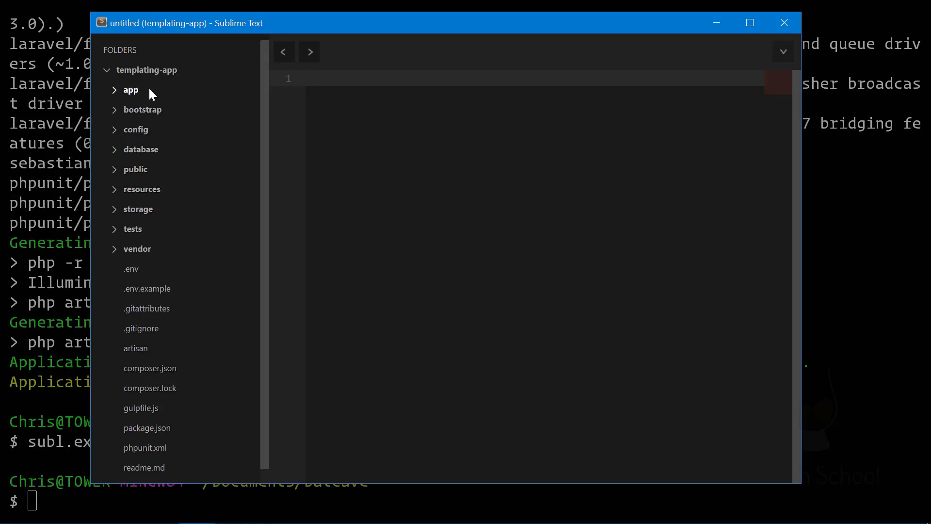
type("approutes")
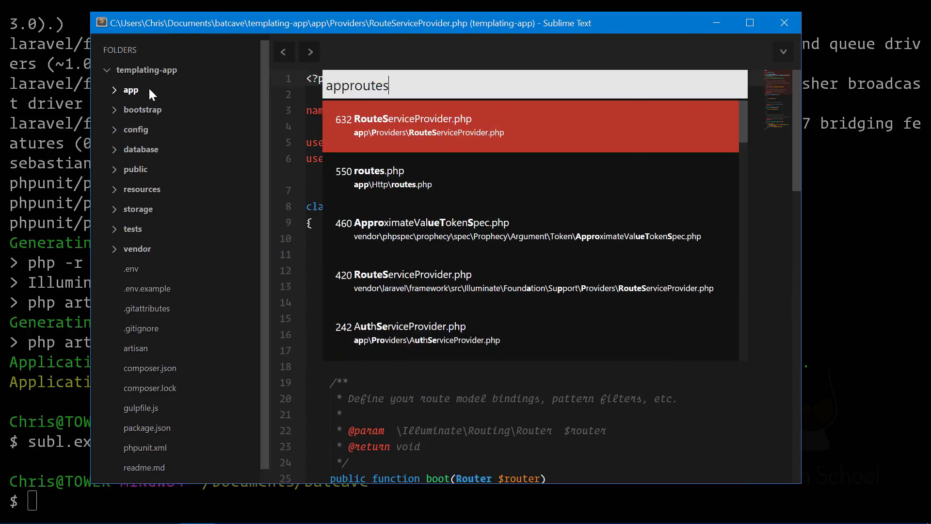
left_click(369, 171)
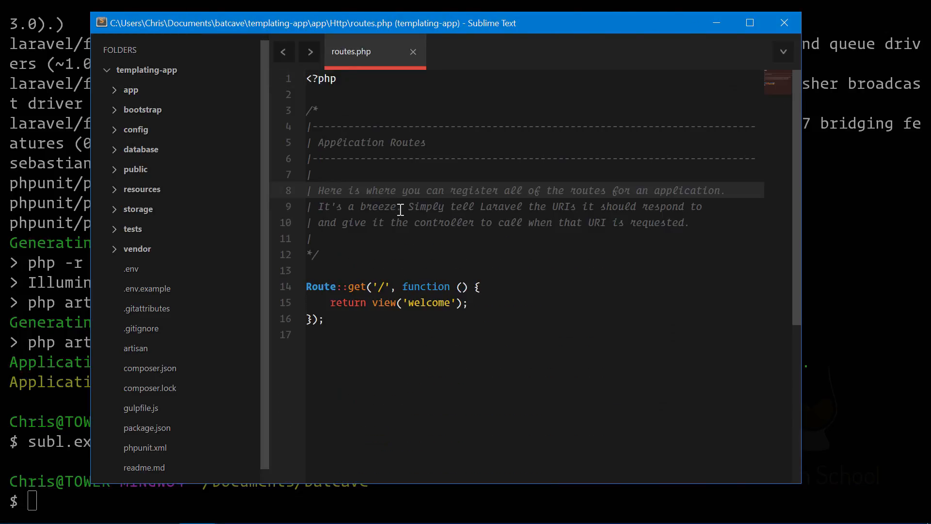
mouse_move(384, 214)
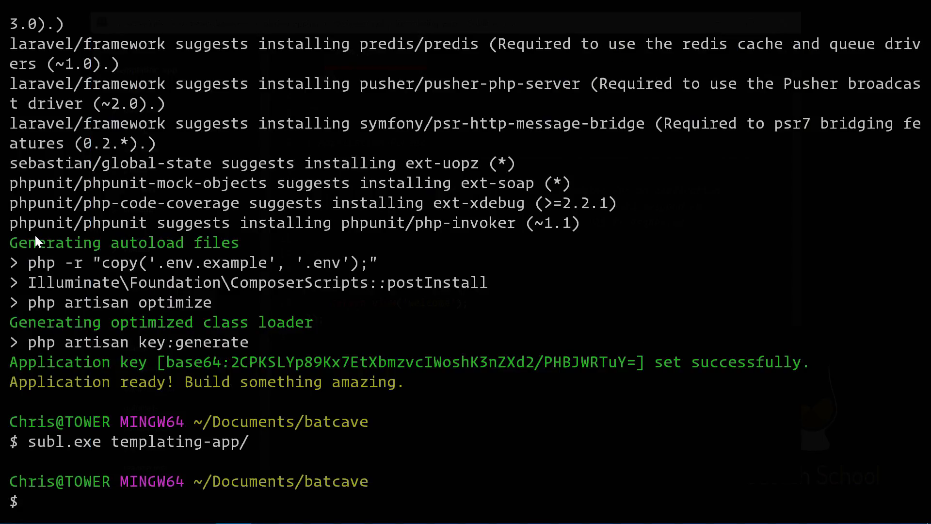
Serve the app with artisan and load its Laravel 5 welcome page at localhost:8000 in Chrome
type("cd")
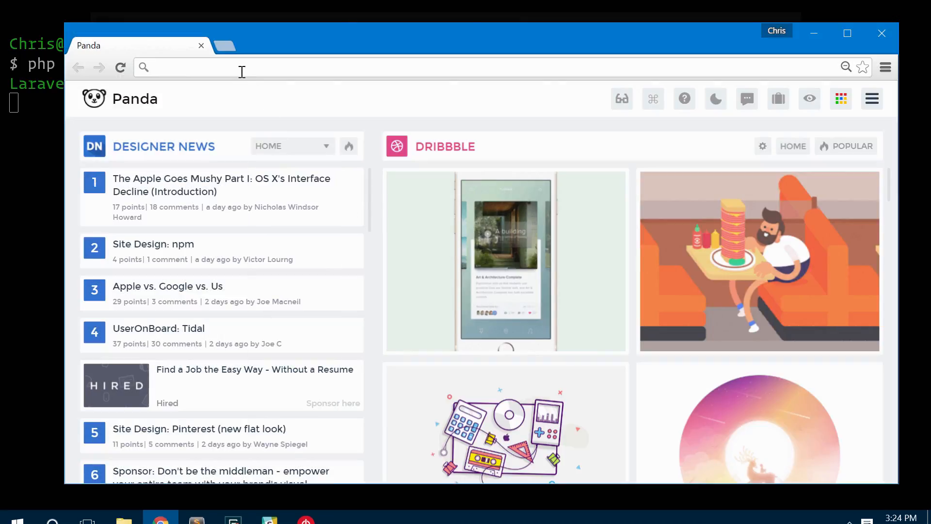
type("localhost:8080")
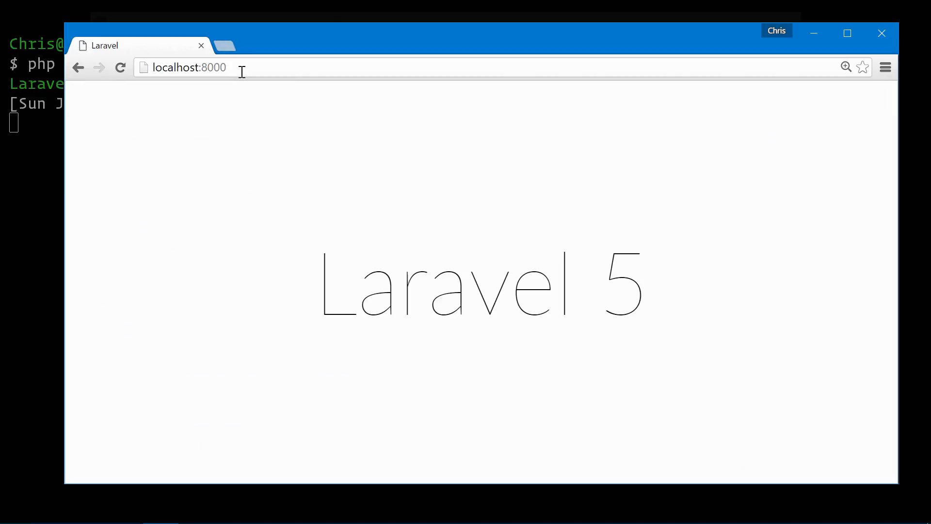
key("alt+tab")
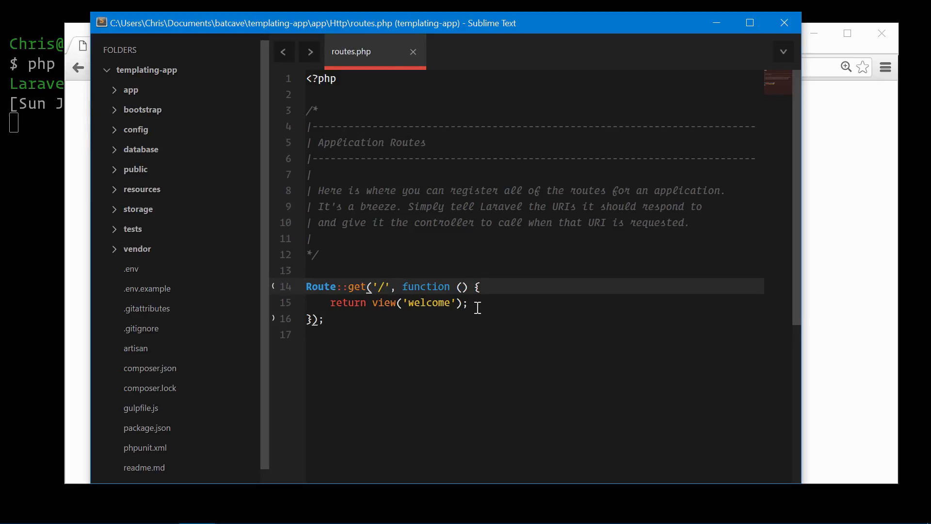
Highlight the route's view call and expand resources/views to show welcome.blade.php
double_click(383, 303)
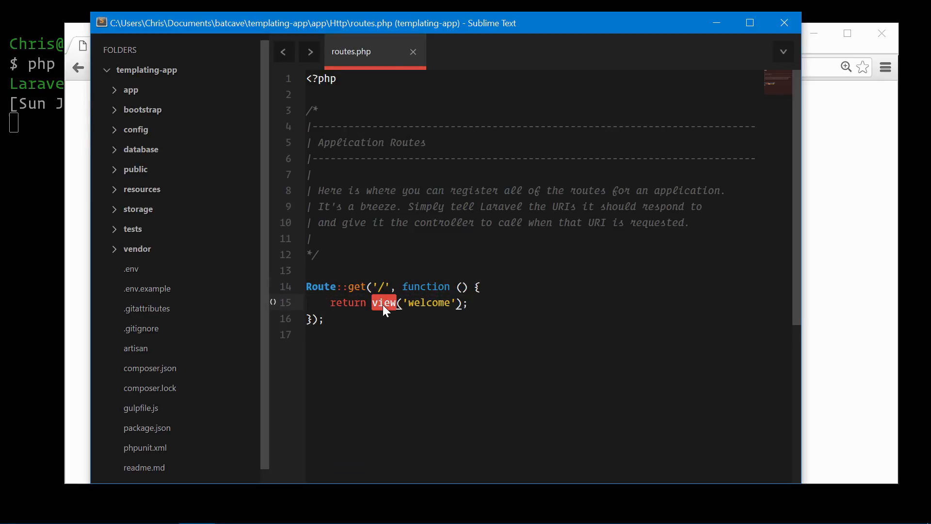
left_click(142, 189)
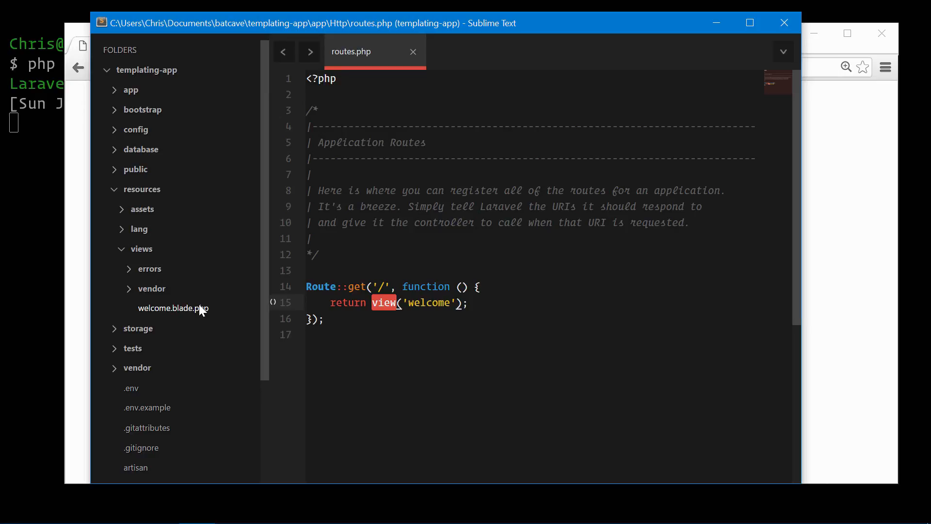
mouse_move(455, 286)
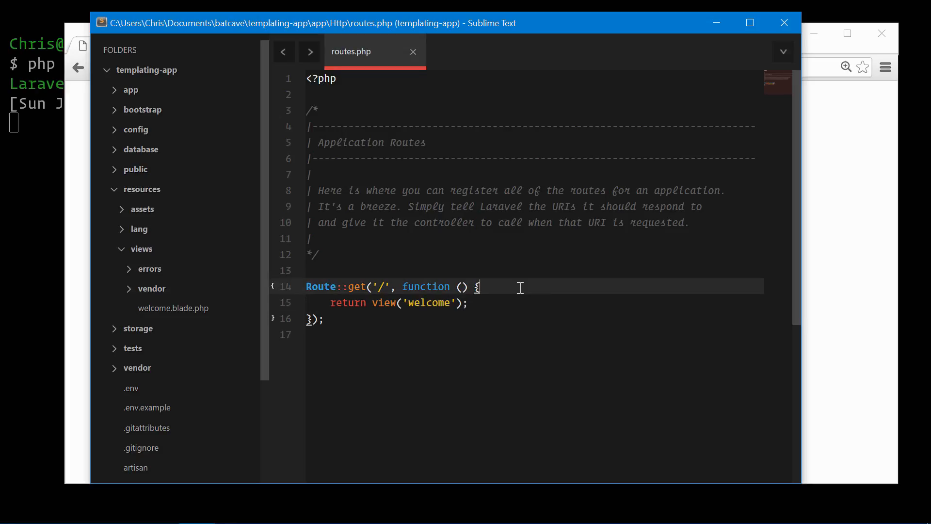
Define $title 'My New App' and $user, passing ['title' => $title, 'user' => $user] to view('welcome')
type("$title = 'My")
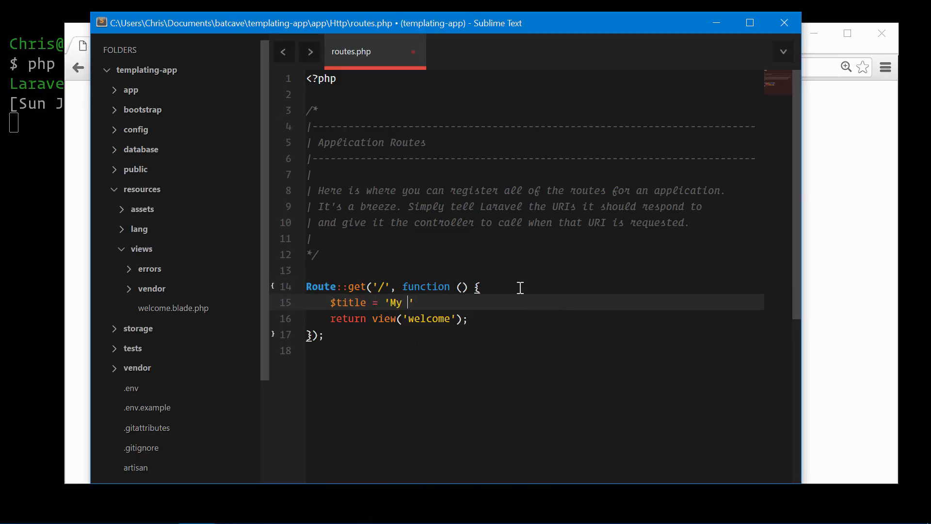
type("New App',")
type("$user = 'Chris';")
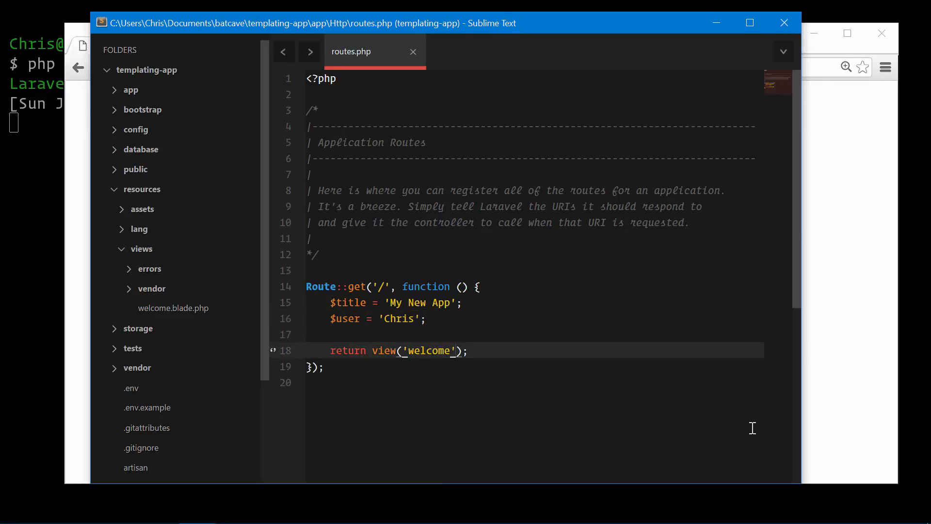
type(", [")
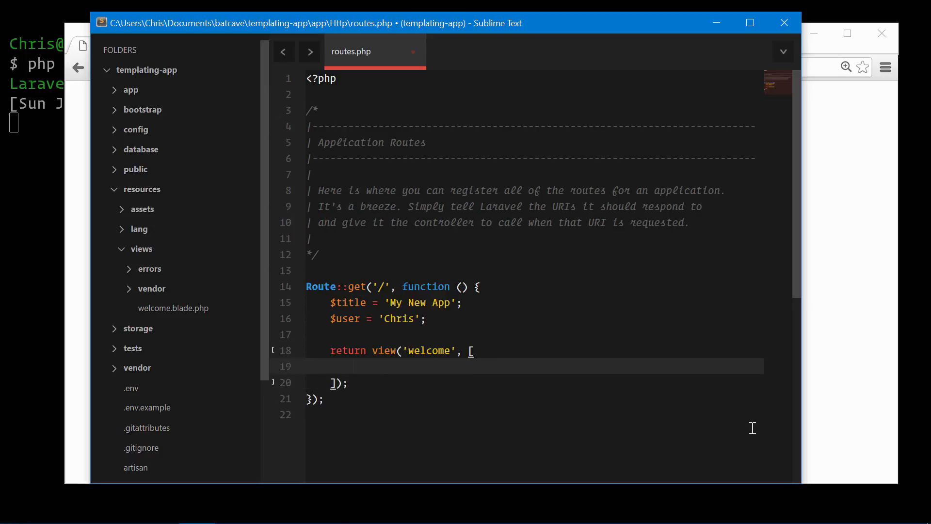
type("'t'")
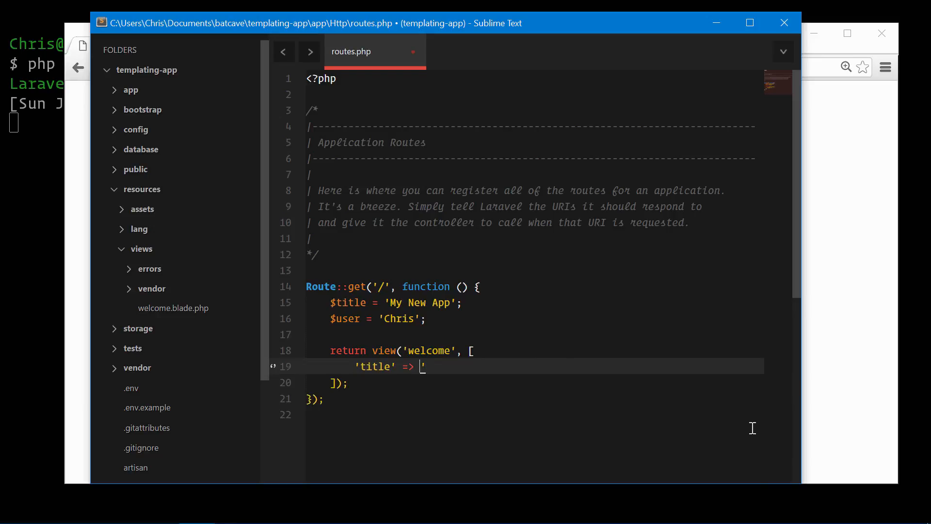
type("$title,")
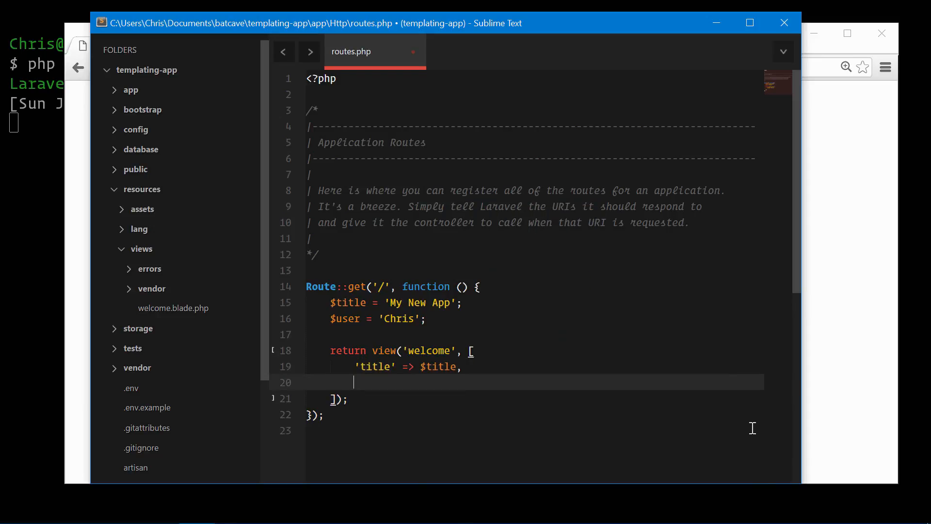
type("'user' => $user")
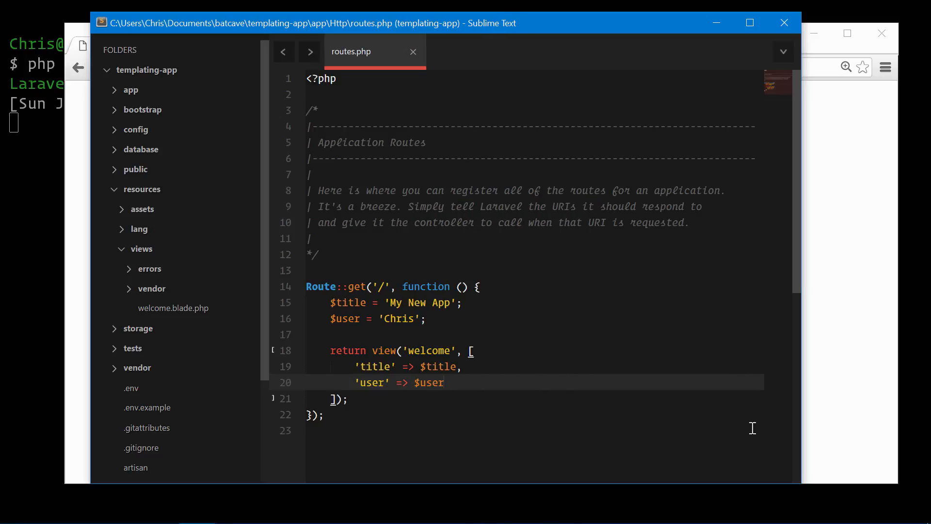
In welcome.blade.php output {{ $title }} and add <p>{{ $user }}</p>, then see it rendered
left_click(172, 309)
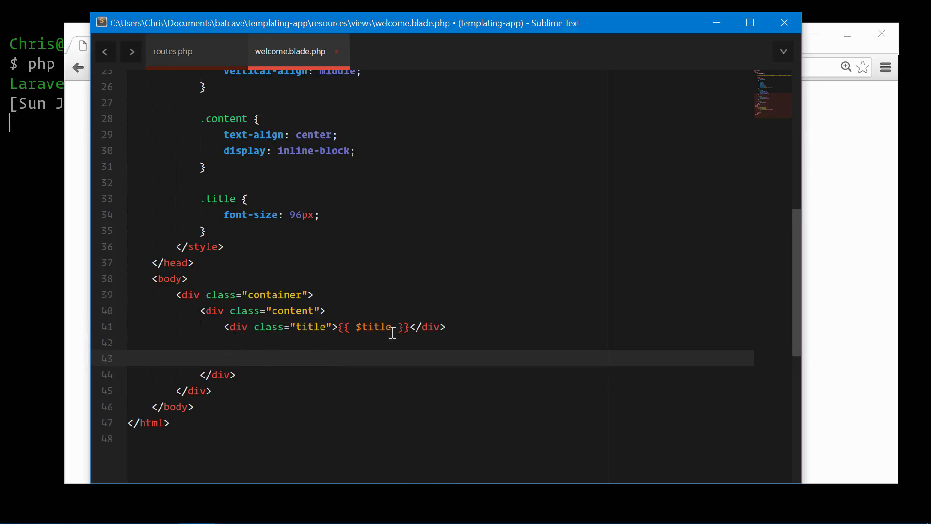
type("<p>{{ $u")
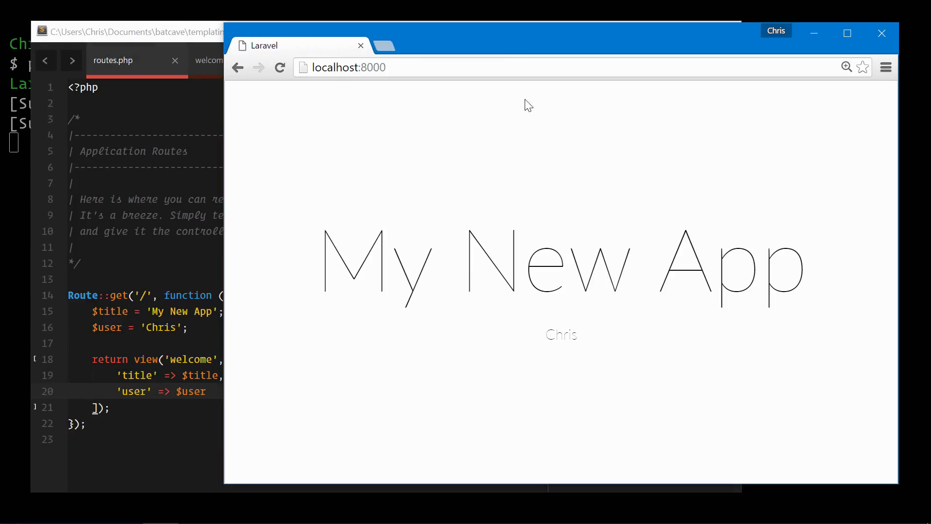
Replace the route's array with compact('title', 'user') and drop the $title line
left_click(146, 30)
type(" compact(''));")
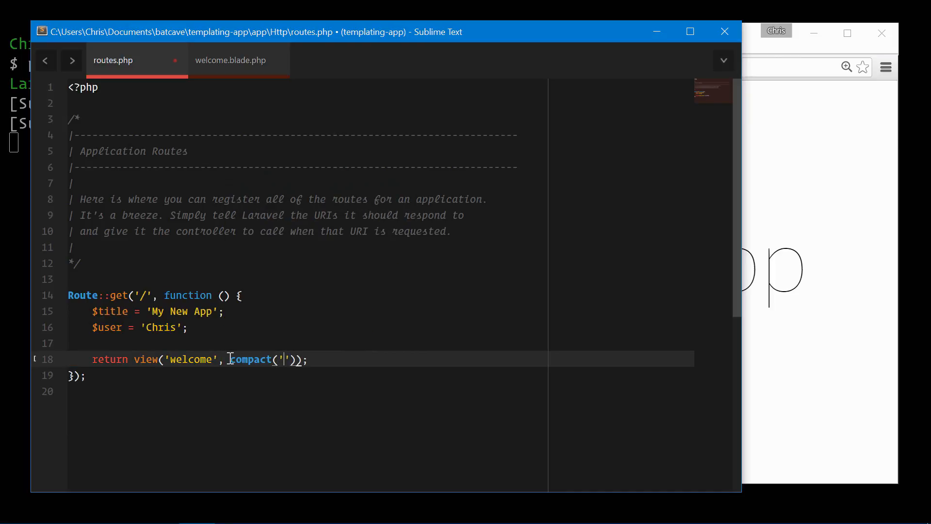
type("title', 'user")
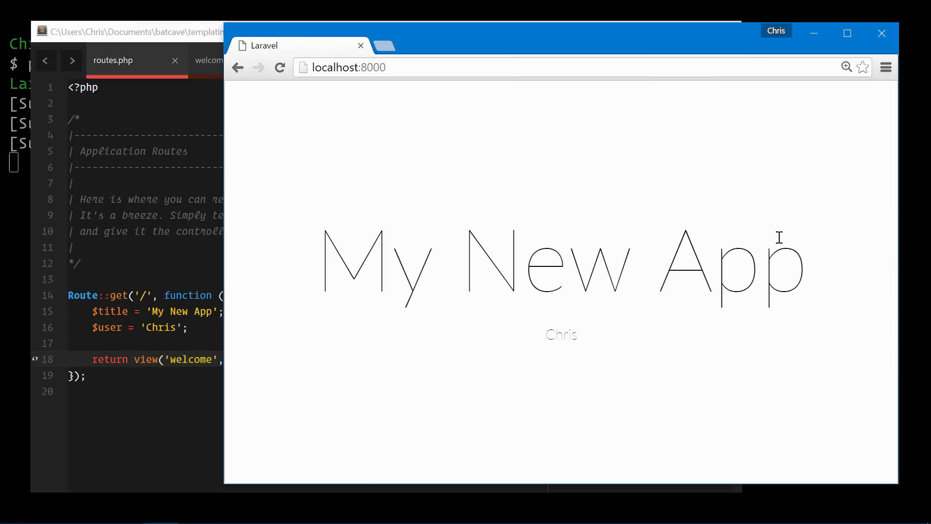
mouse_move(596, 326)
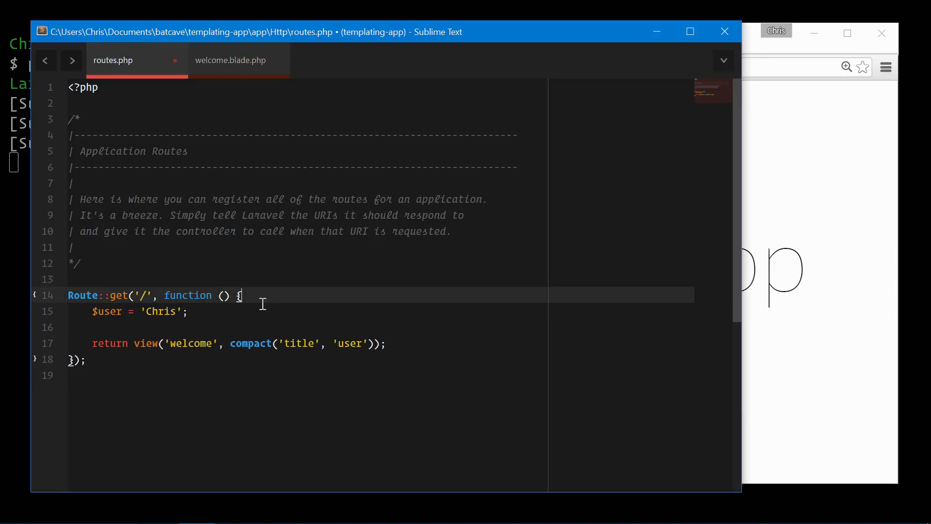
Save routes.php and change the view to {{ $title or 'My Default Title' }}, shown on reload
key("ctrl+s")
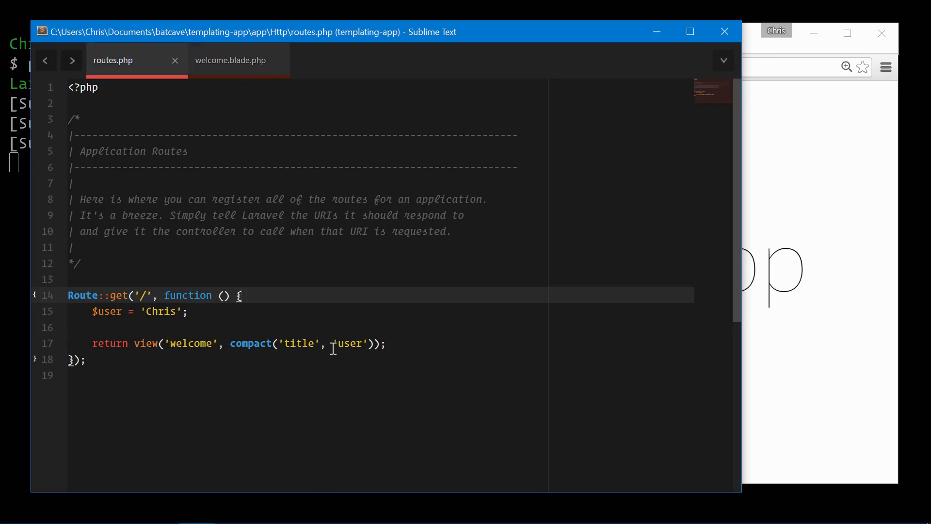
left_click(231, 60)
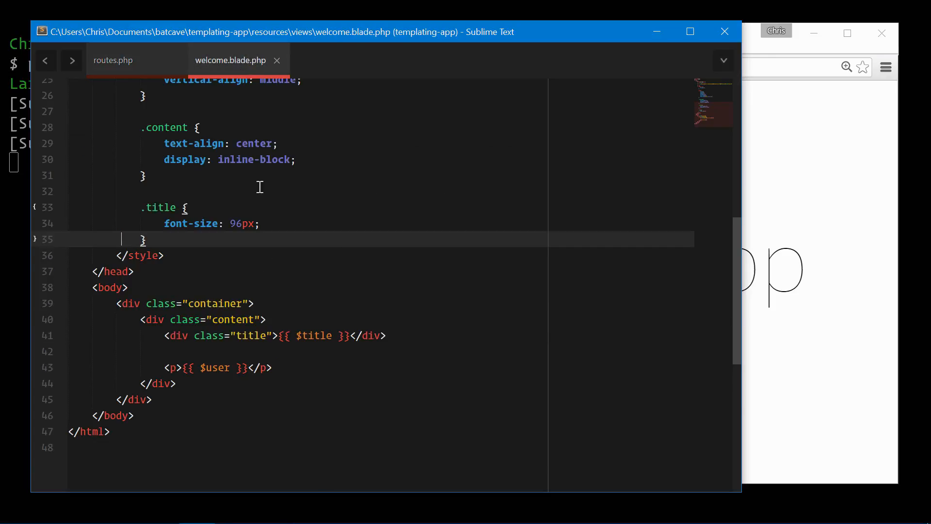
type("or ''")
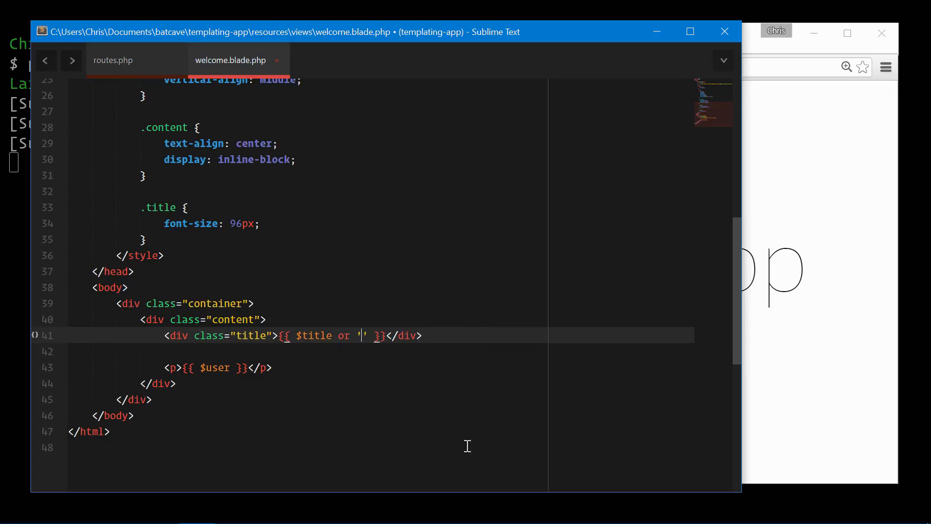
type("My Default")
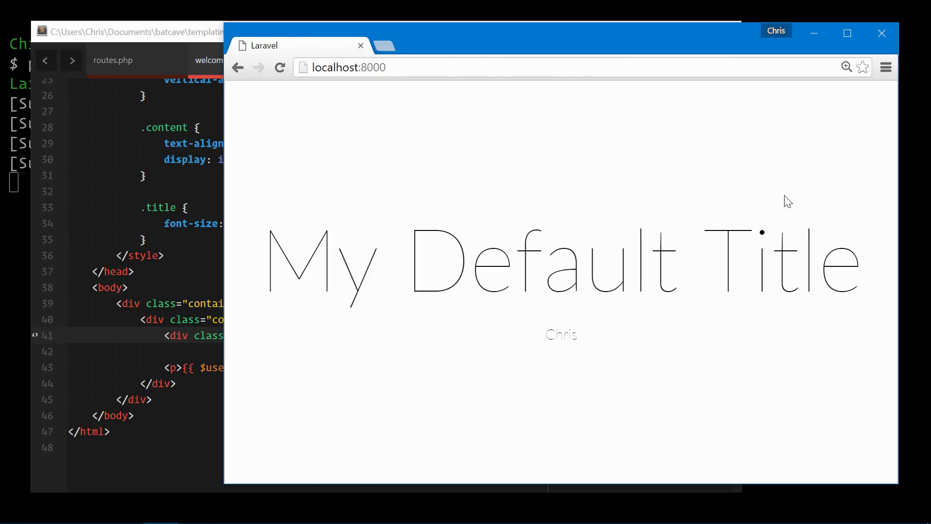
mouse_move(764, 202)
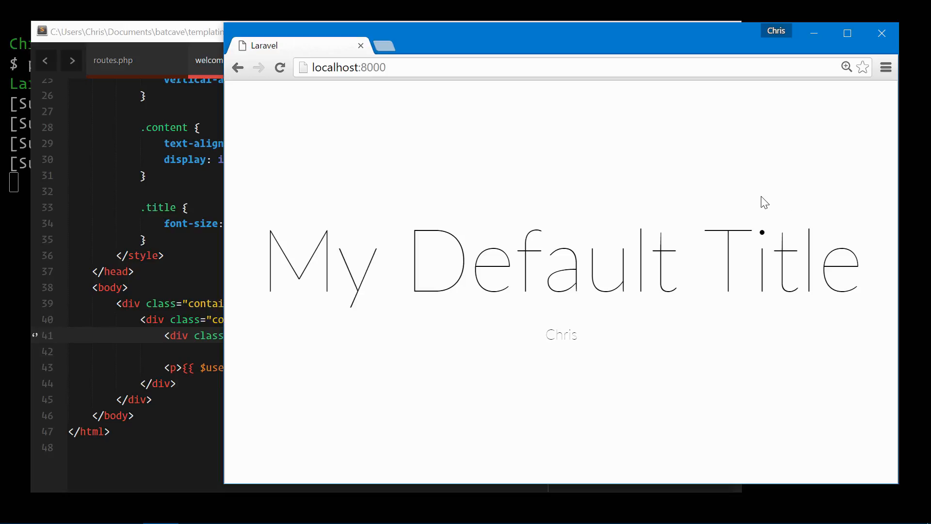